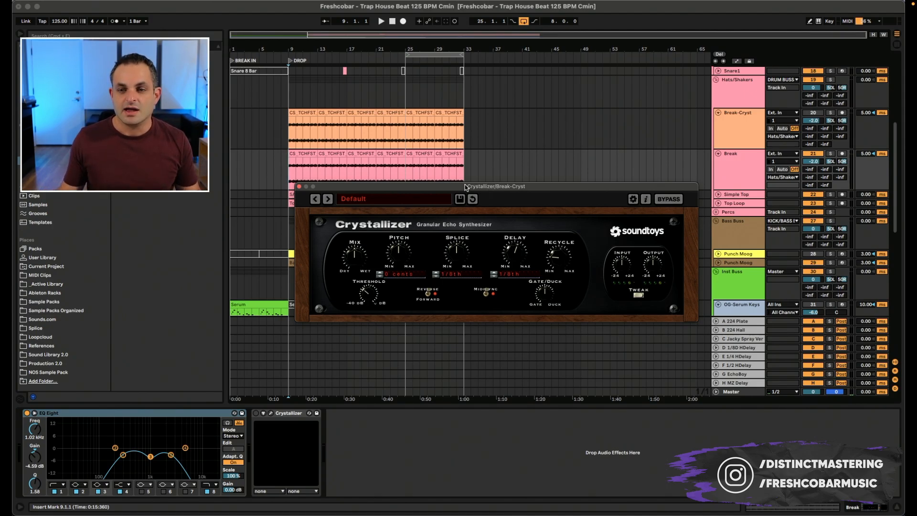
- Check Crystallizer's Soundtoys news updates and open its help and support links list
left_click_drag(495, 186, 491, 208)
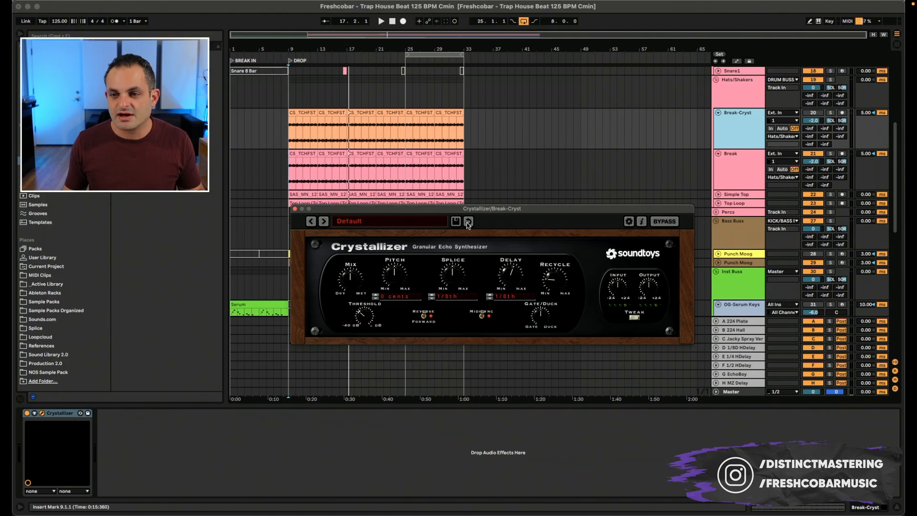
left_click(628, 221)
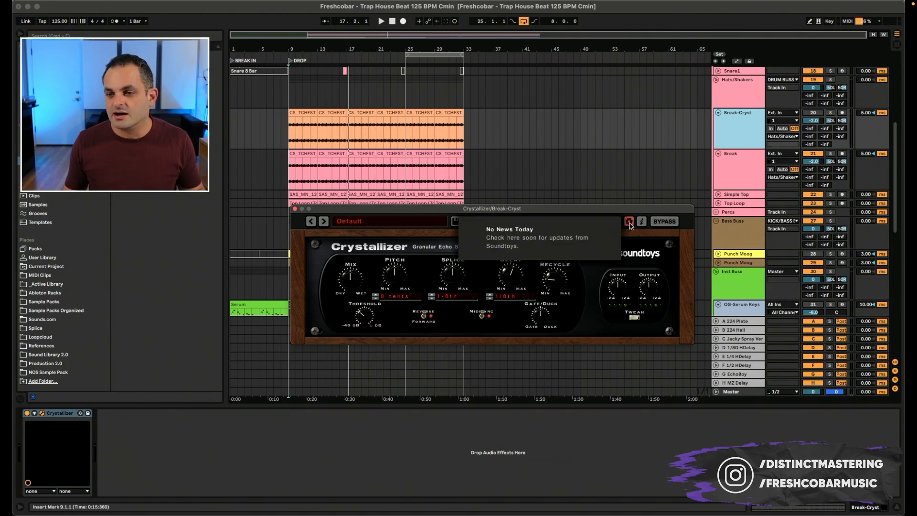
left_click(641, 221)
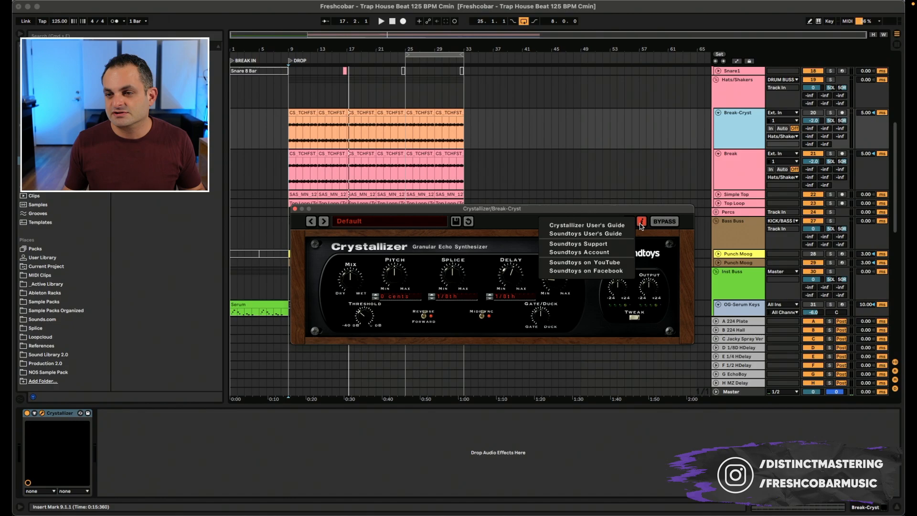
mouse_move(636, 244)
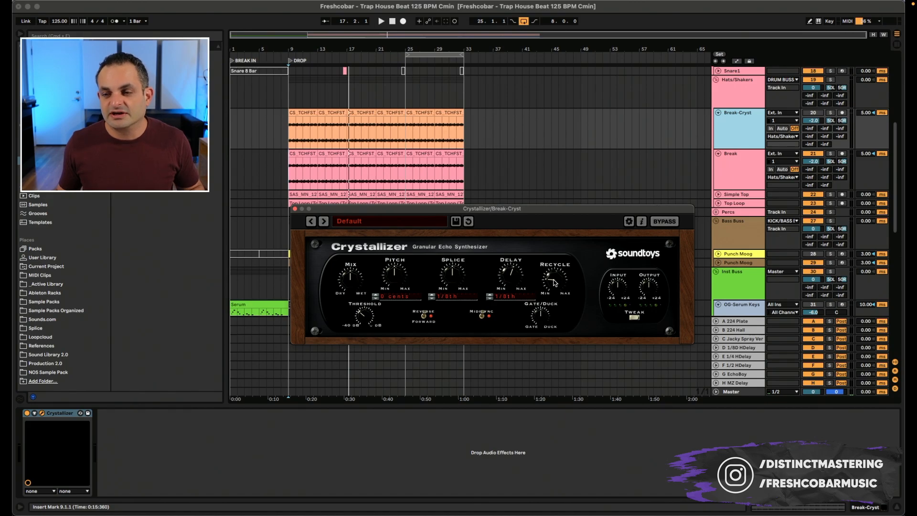
mouse_move(516, 281)
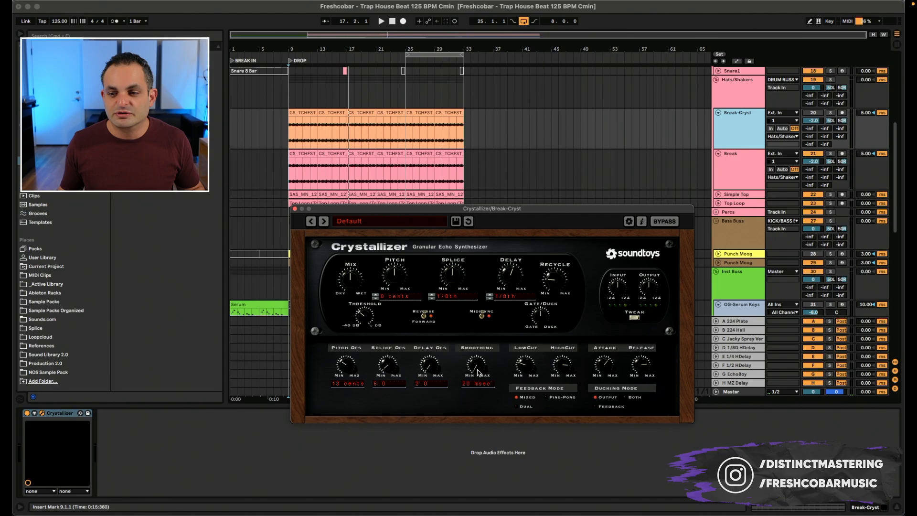
mouse_move(525, 369)
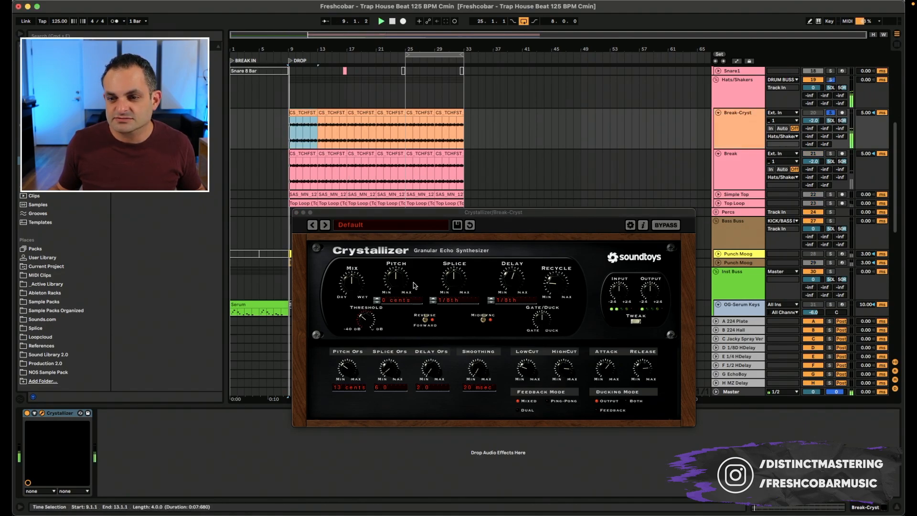
- Bypass Crystallizer to hear the dry break, then re-engage it
left_click(665, 225)
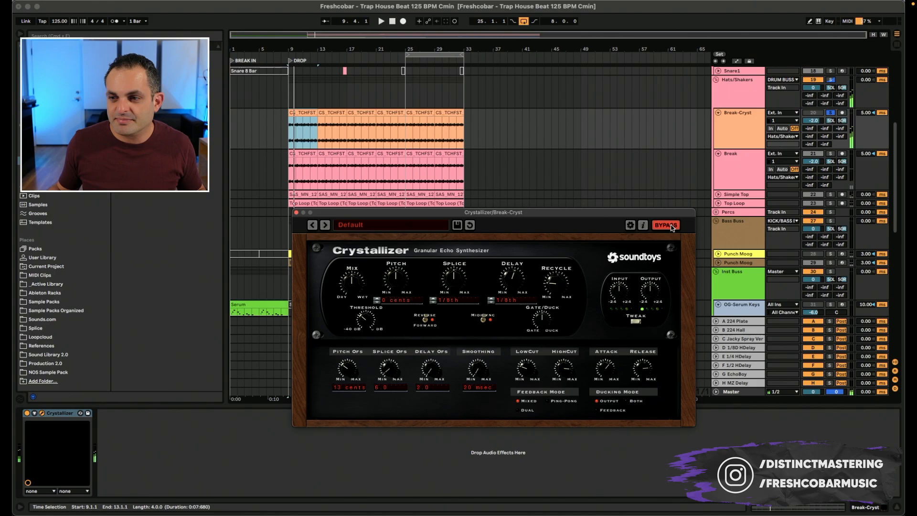
left_click(381, 21)
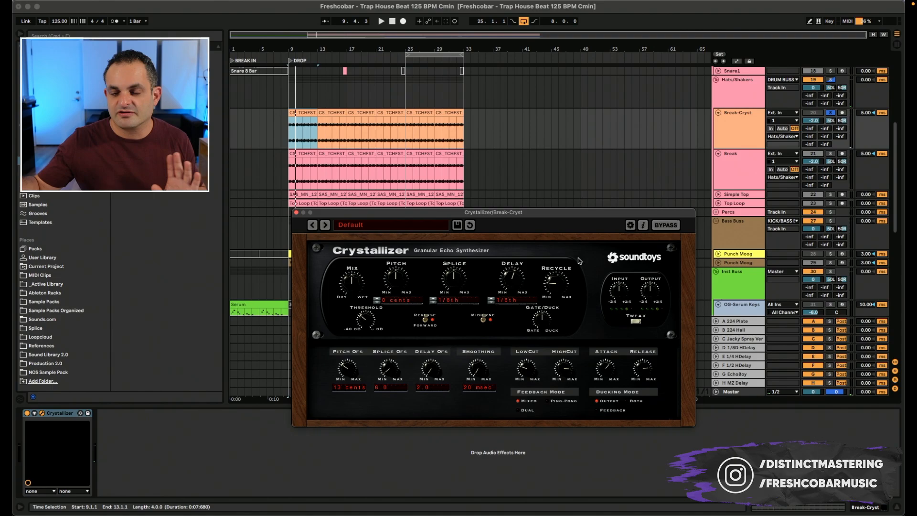
mouse_move(446, 287)
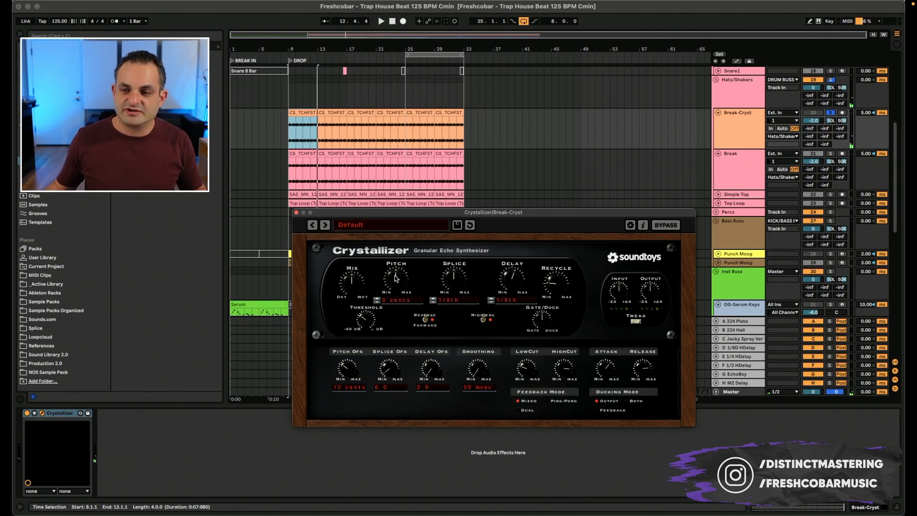
mouse_move(400, 284)
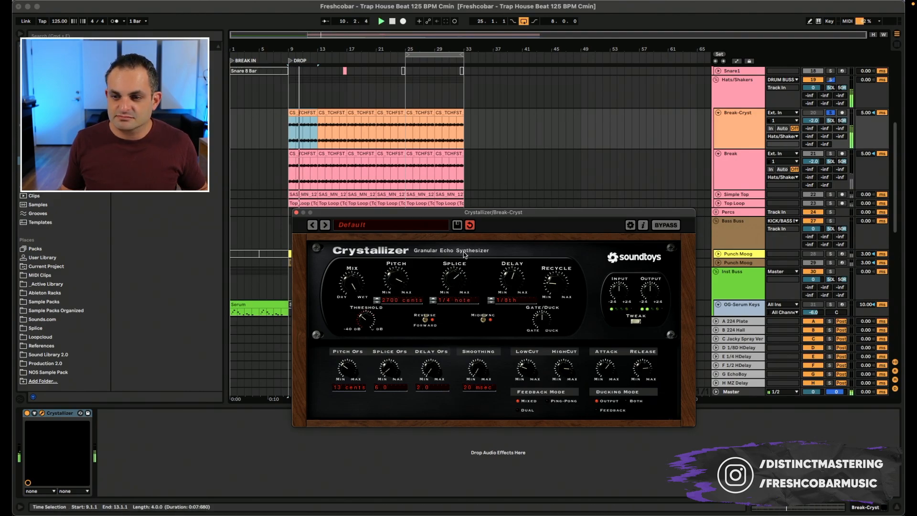
- Shorten Crystallizer's splice to 1/8th and adjust the echo pitch shift during playback
left_click_drag(453, 275, 456, 268)
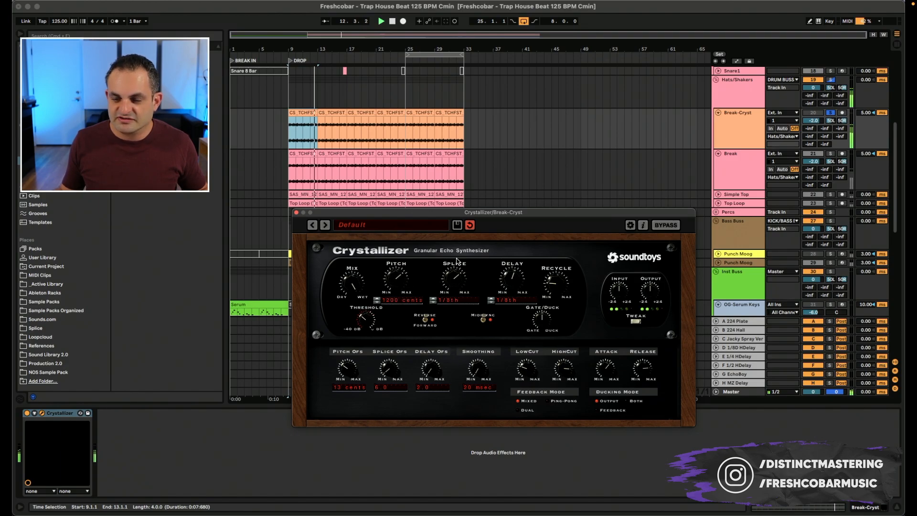
left_click_drag(401, 275, 401, 284)
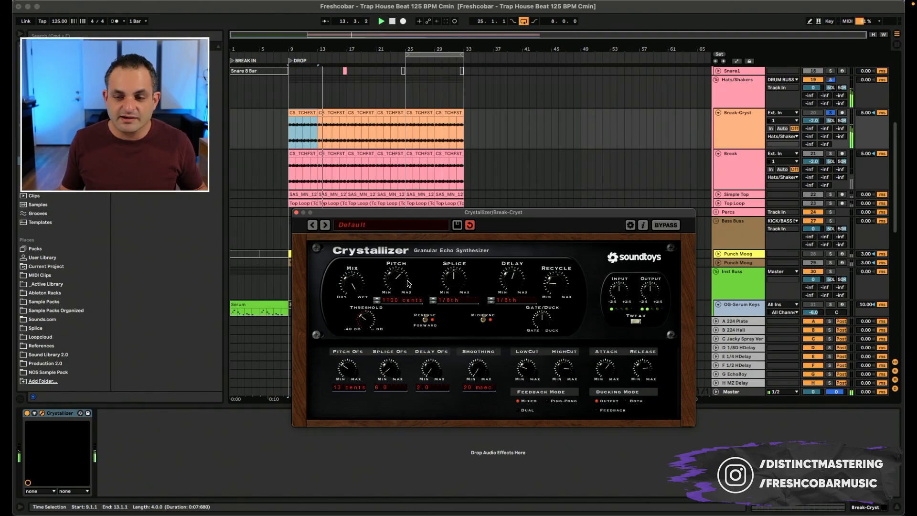
left_click_drag(396, 275, 403, 287)
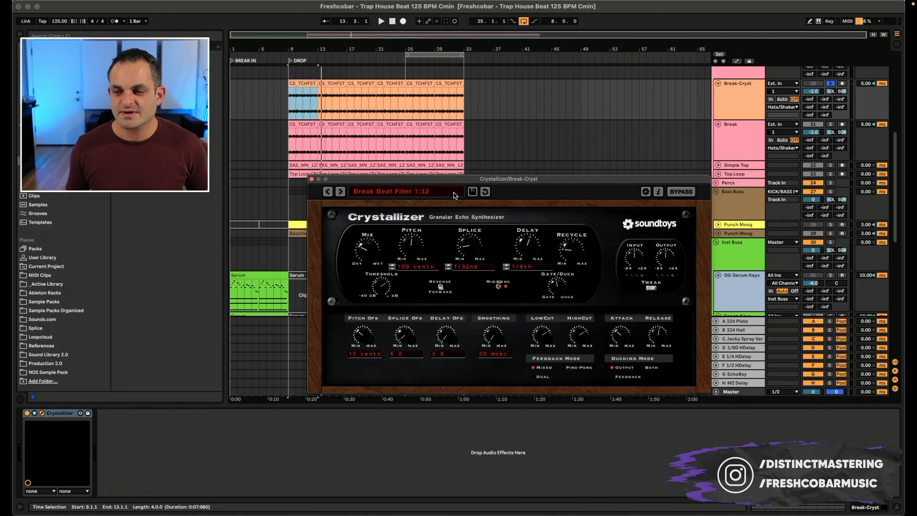
- Choose the Break Beat Filler 1:32 preset from Crystallizer's preset browser
left_click(381, 21)
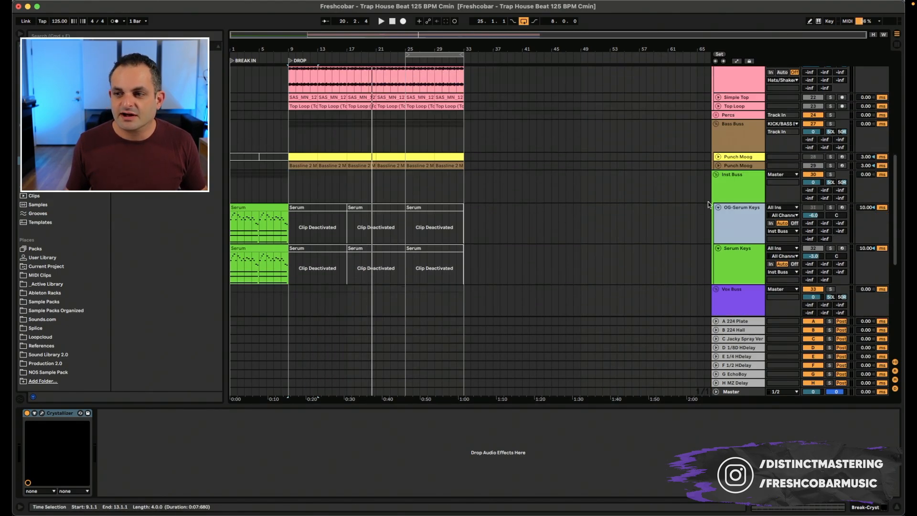
- Scroll the track list down to the OG-Serum Keys track
scroll("down", 3)
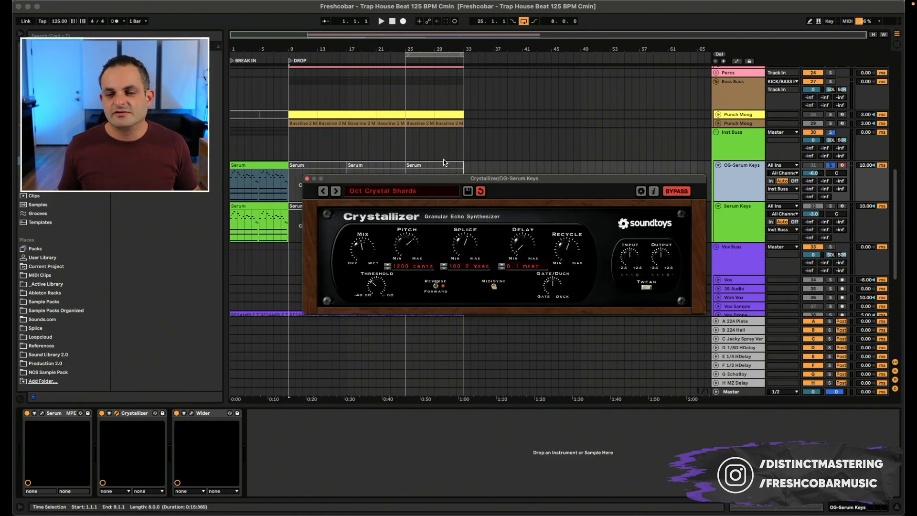
- Switch off Crystallizer on OG-Serum Keys to hear the dry keys, then turn it back on
left_click(380, 21)
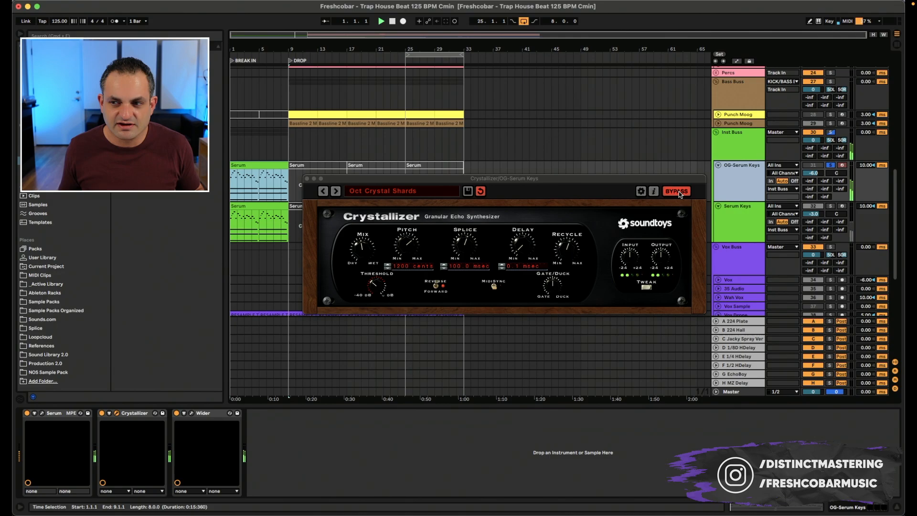
left_click(676, 191)
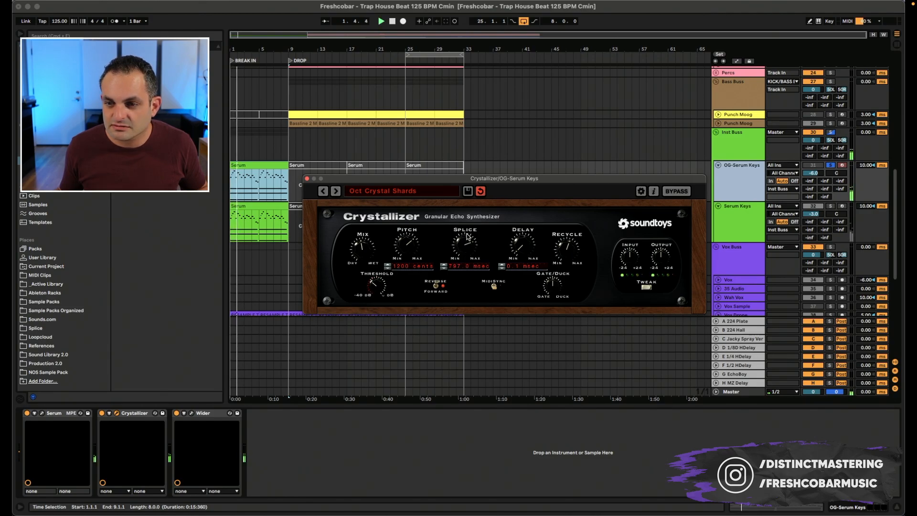
- Sweep the Crystallizer splice shorter and longer, settling on a very short grain, then stop playback
left_click_drag(465, 243, 465, 257)
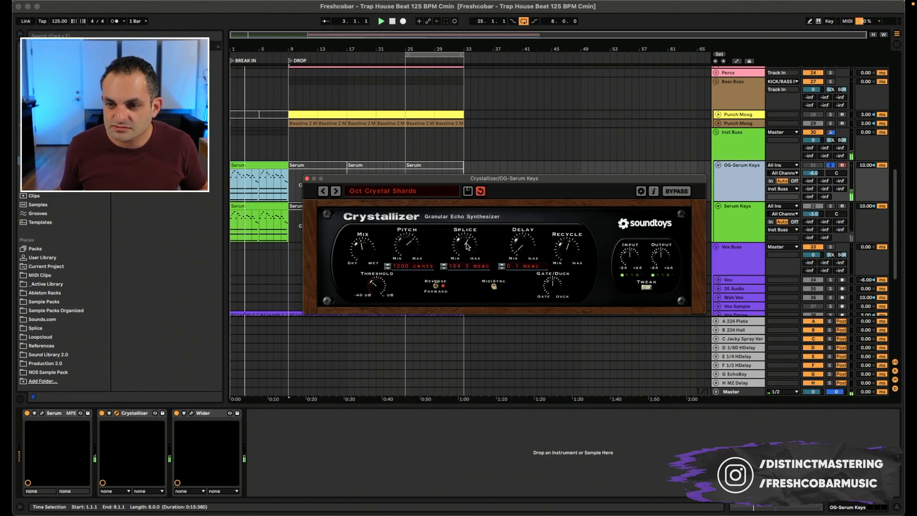
left_click_drag(464, 243, 468, 231)
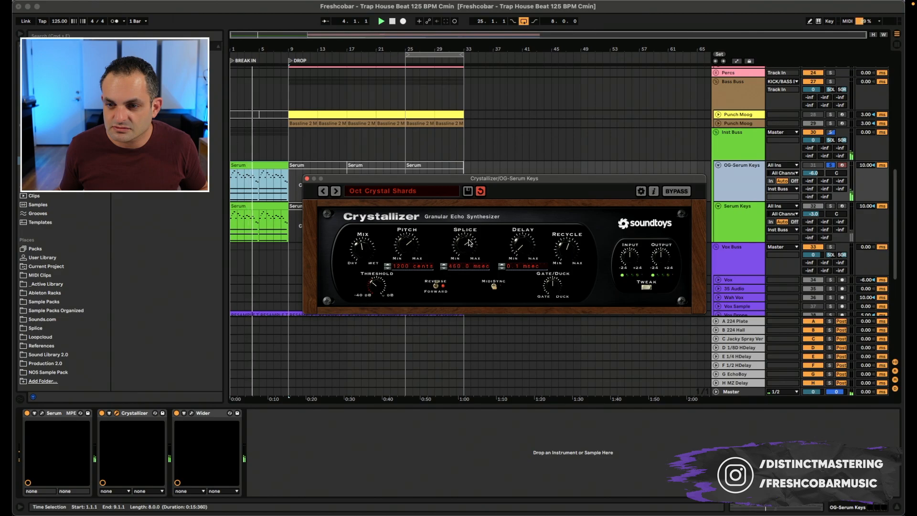
left_click_drag(464, 241, 461, 261)
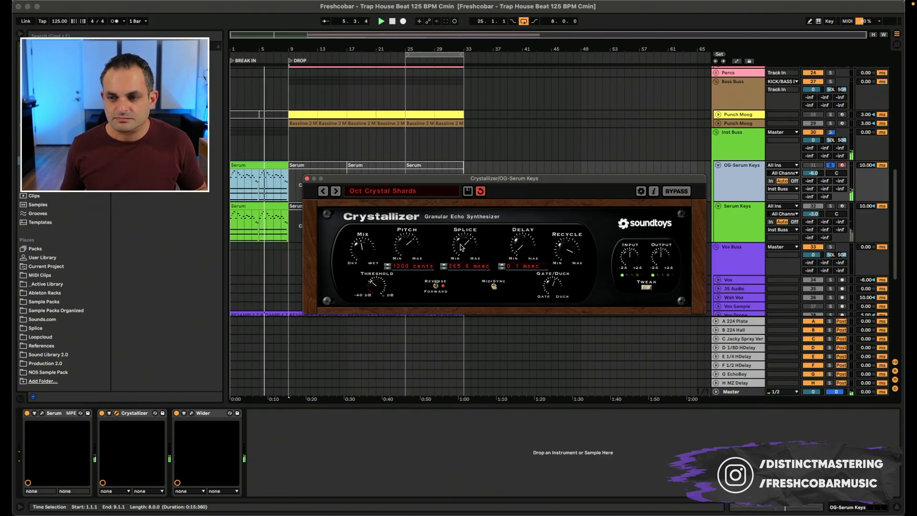
left_click_drag(463, 243, 464, 258)
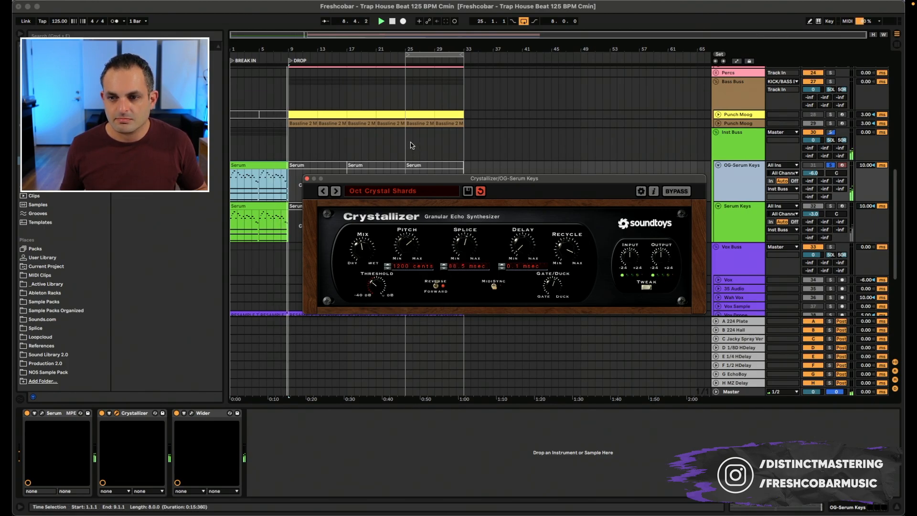
left_click(391, 21)
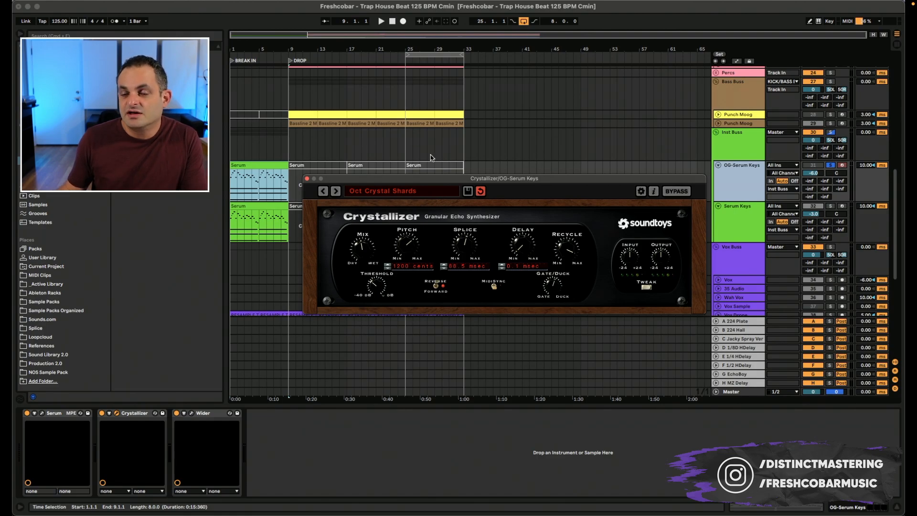
- Select the 40-CS_TCHFST loop track and open its Crystallizer settings
left_click(305, 178)
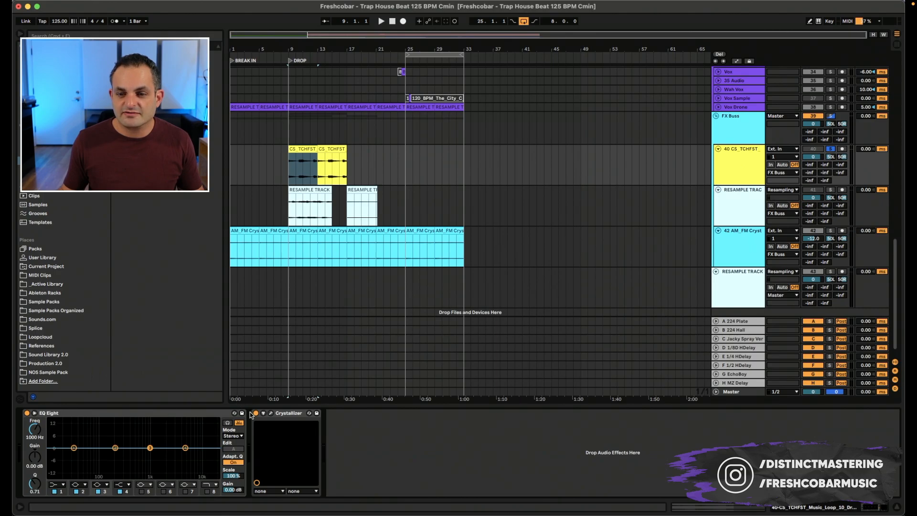
left_click(316, 167)
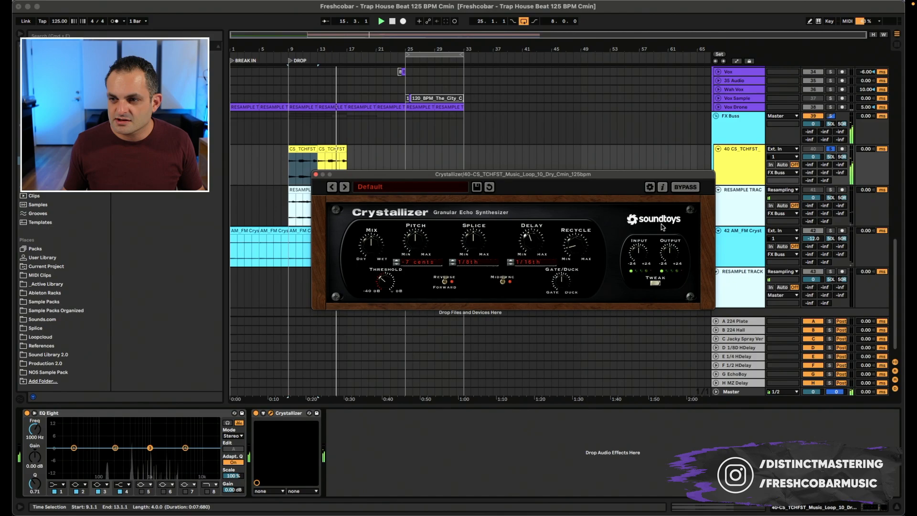
left_click_drag(507, 174, 460, 180)
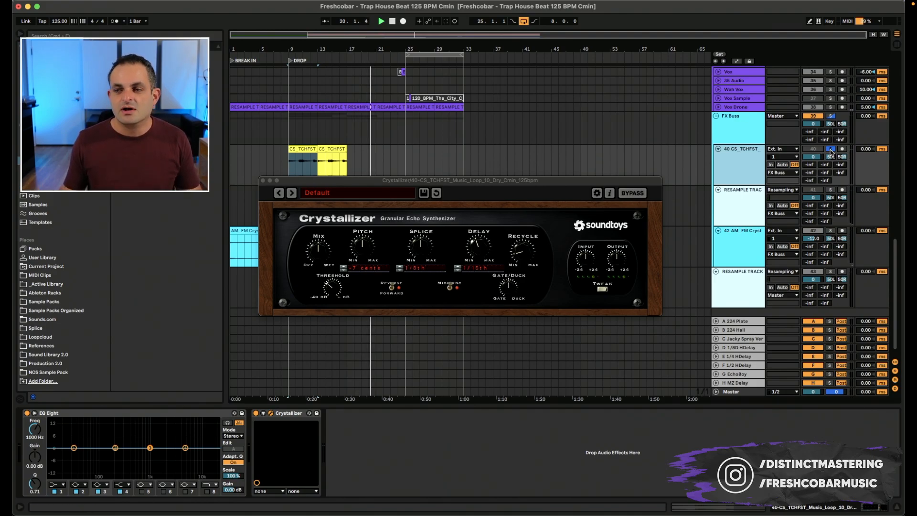
left_click(380, 21)
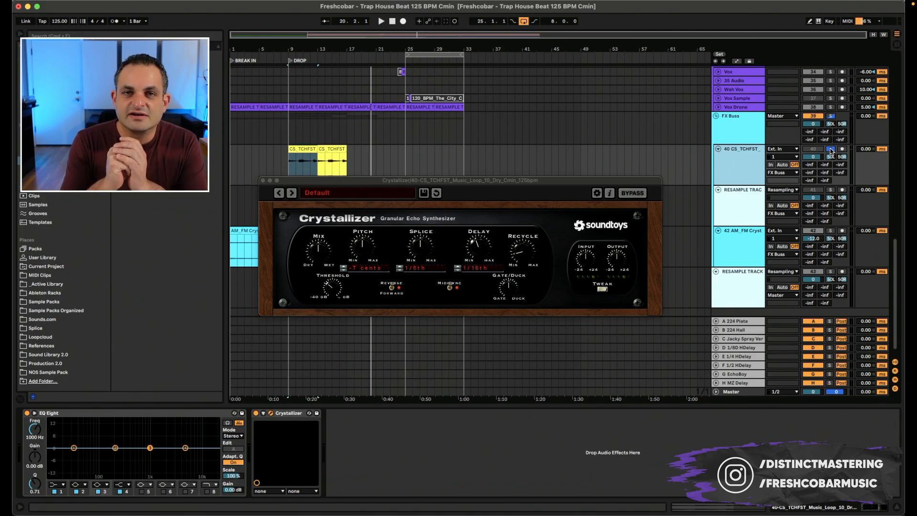